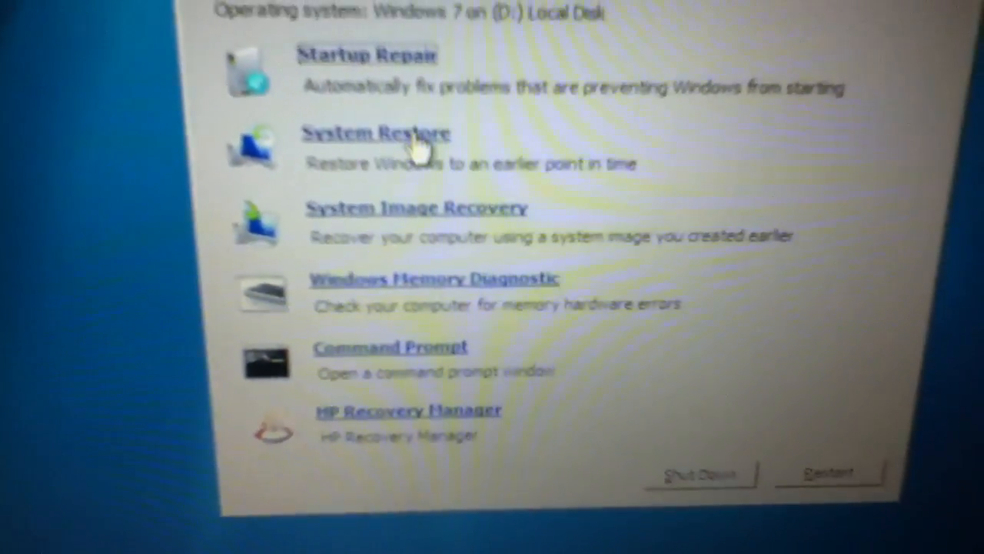
# Launch System Restore from the System Recovery Options tool list
pyautogui.click(372, 134)
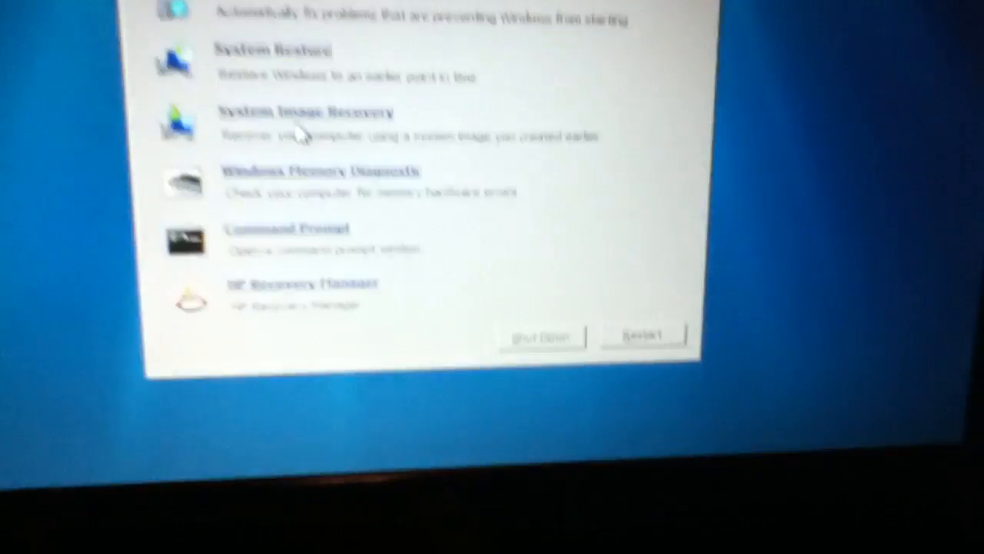
# Start System Image Recovery from the recovery tools list
pyautogui.click(306, 111)
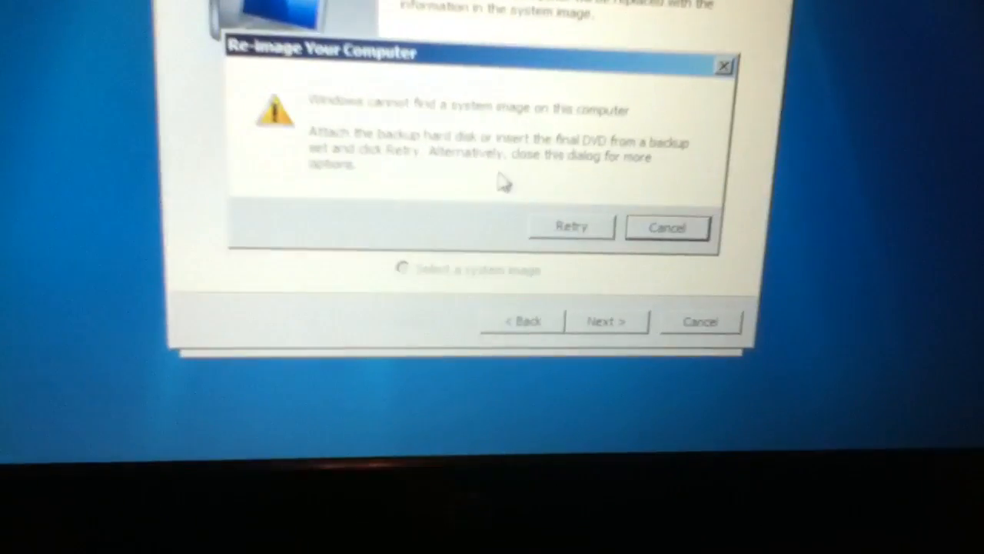
# Dismiss the 'cannot find a system image' warning, leaving manual image selection chosen
pyautogui.click(667, 227)
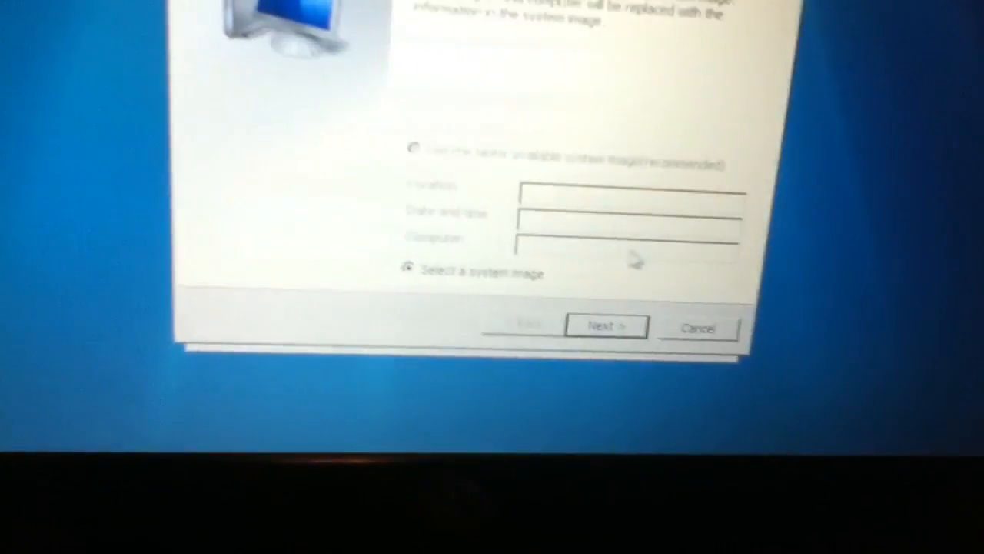